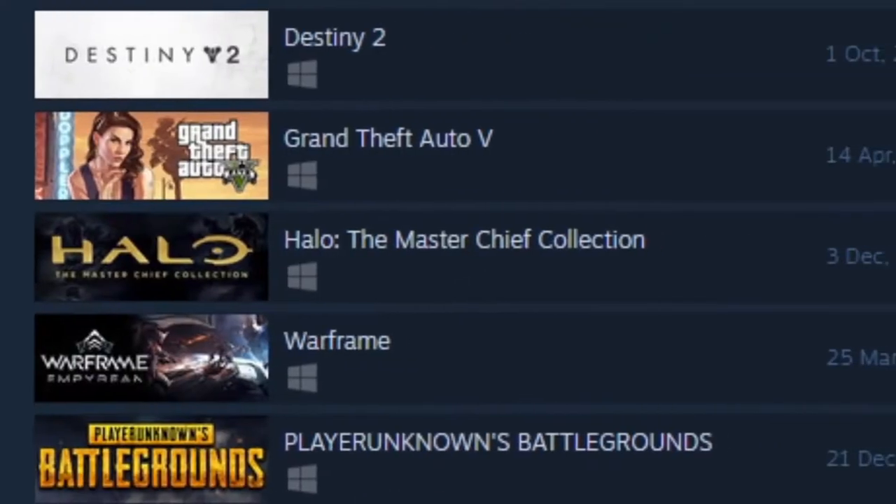
Scroll past the popular Steam games list toward the PC Gamer 30,000 games article
scroll(down, 3)
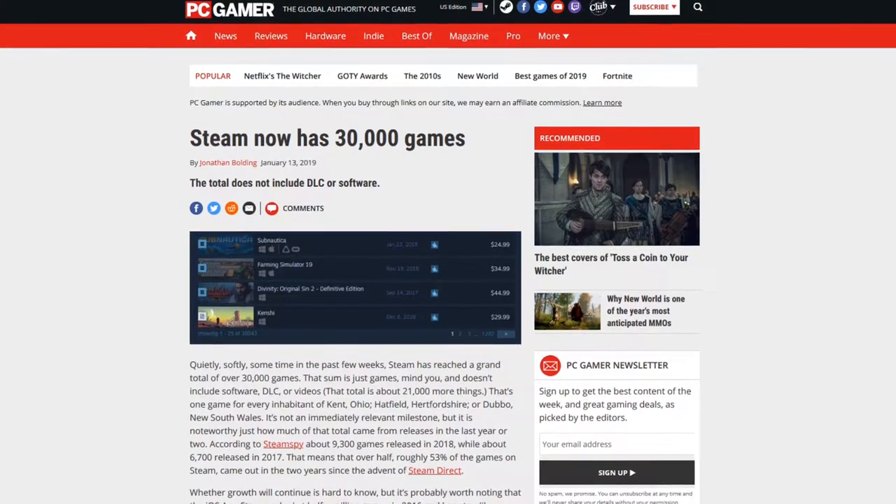
Scroll on toward the Steam store search filtered to the Free to Play tag
scroll(down, 3)
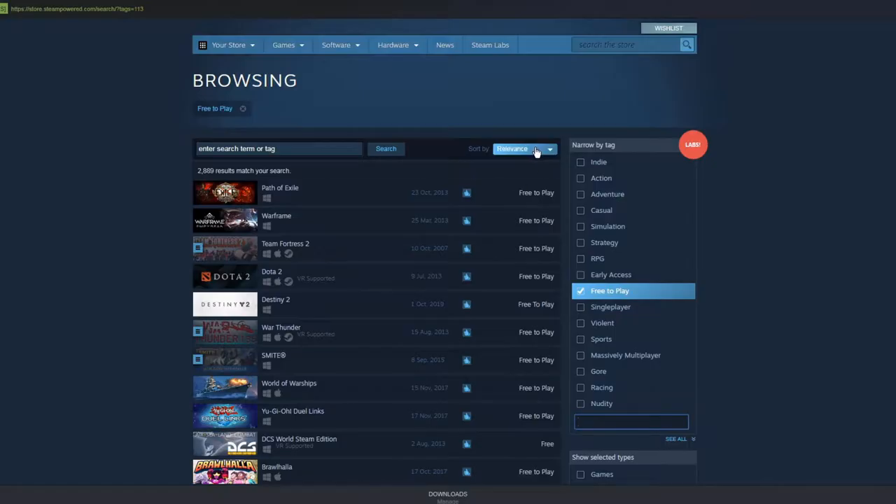
Sort the free-to-play results by User Reviews
click(526, 149)
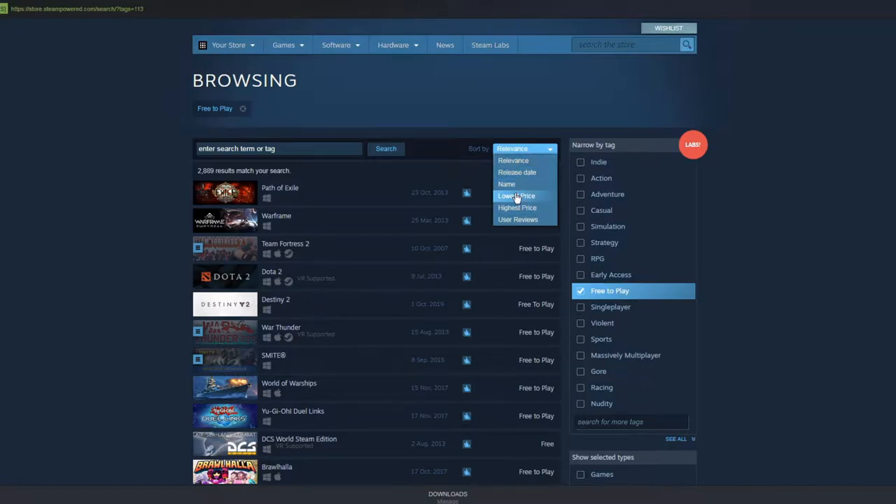
click(517, 219)
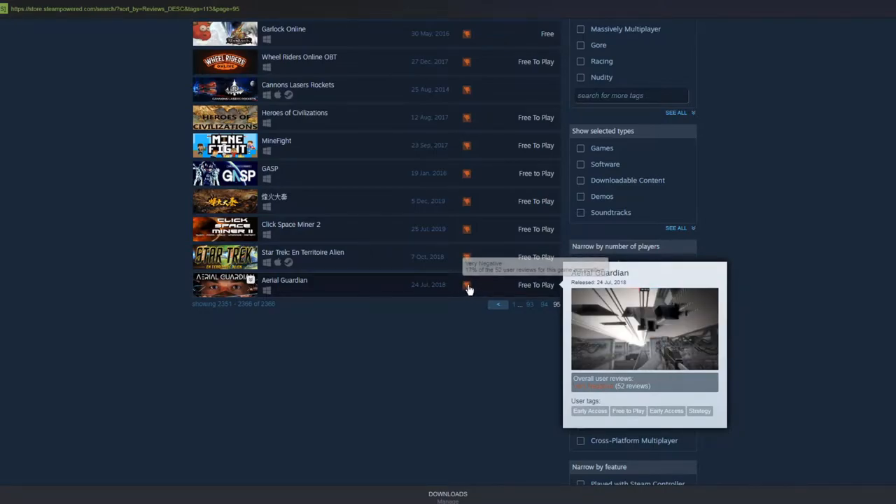
View Aerial Guardian's store page trailer and its second gameplay screenshot
click(284, 280)
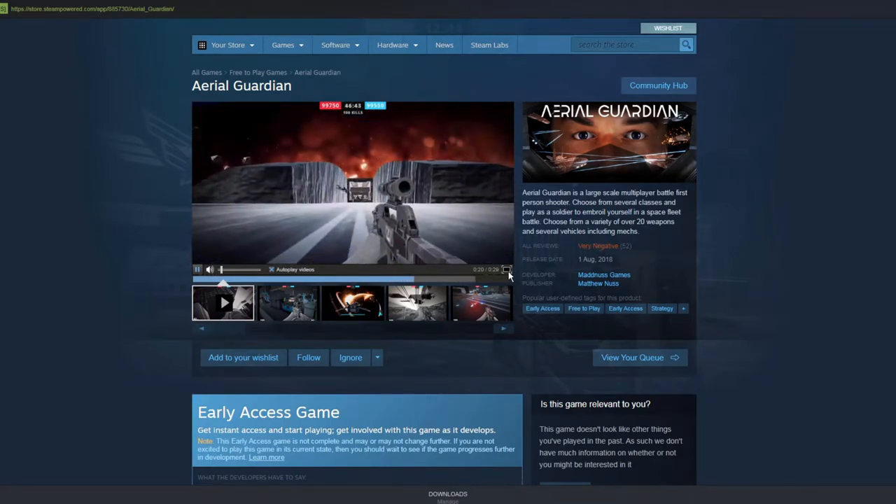
click(478, 304)
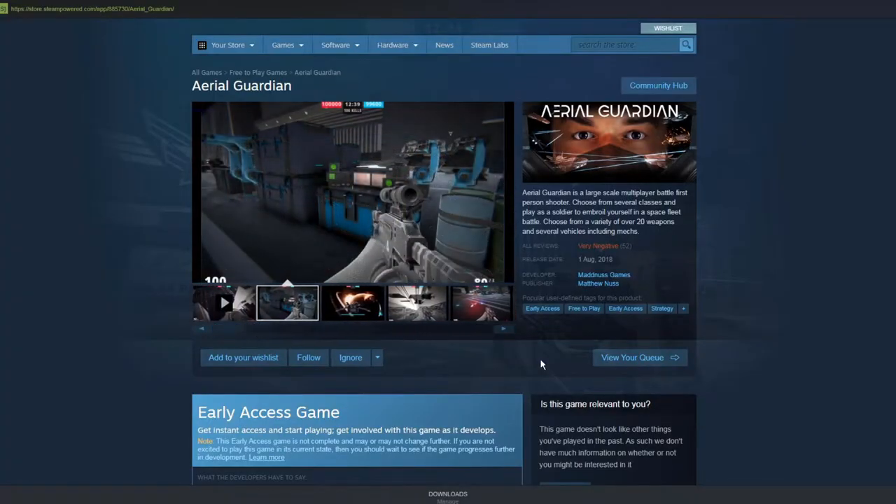
mouse_move(359, 187)
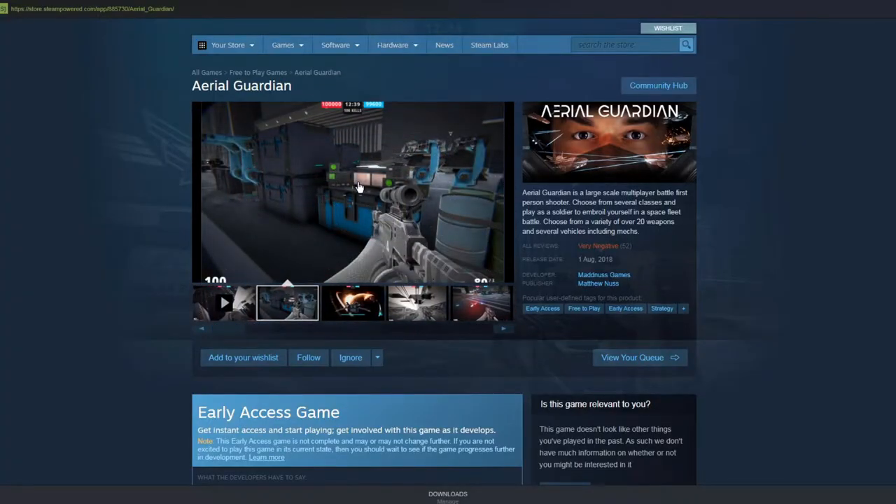
Scroll down through the Customer Reviews section of Aerial Guardian
scroll(down, 3)
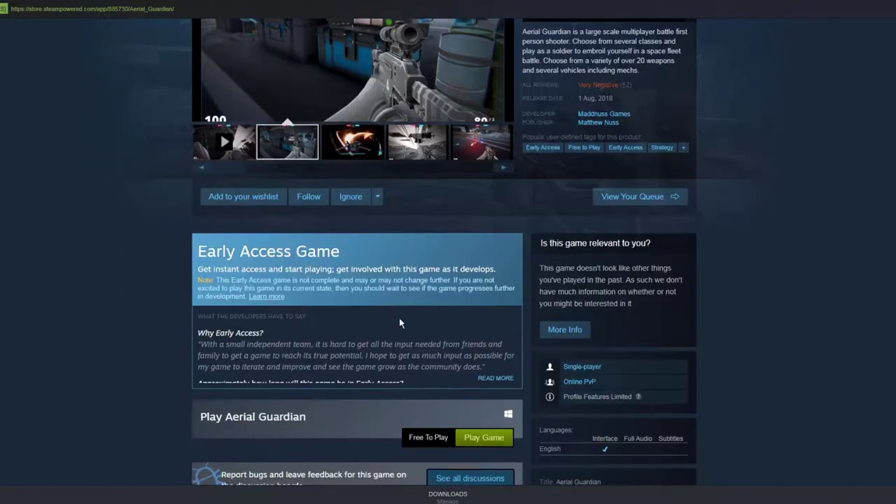
mouse_move(455, 297)
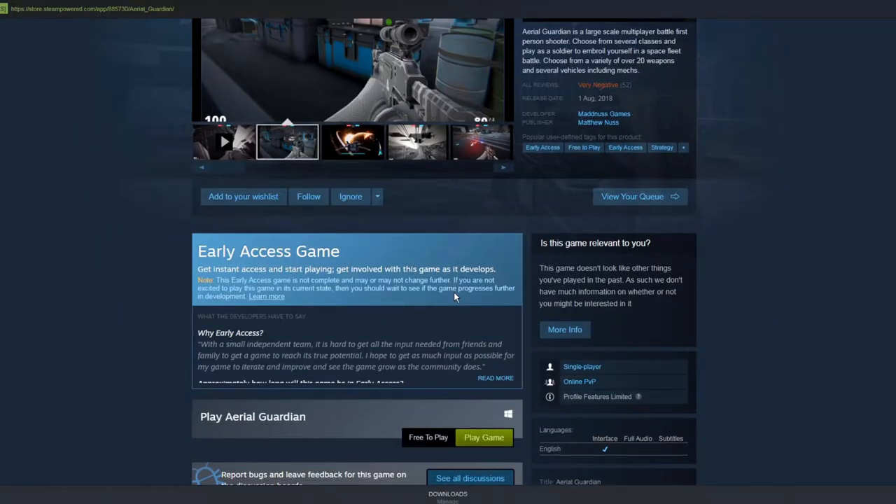
scroll(down, 3)
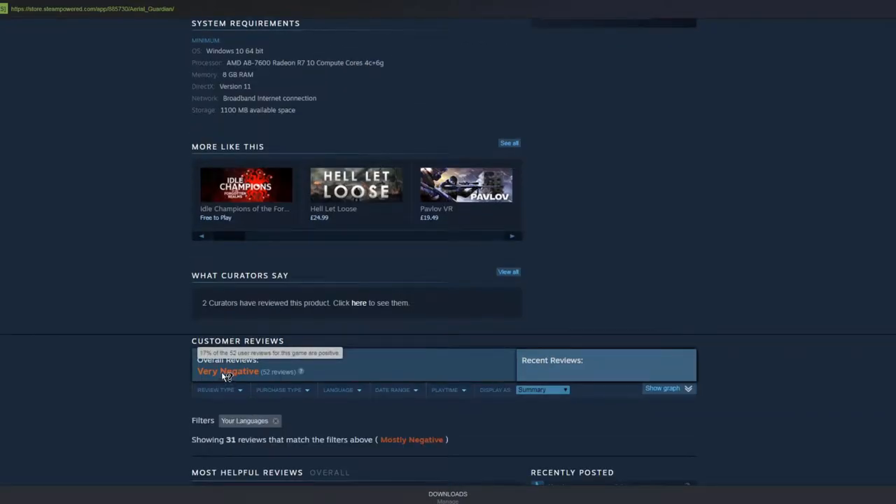
scroll(down, 3)
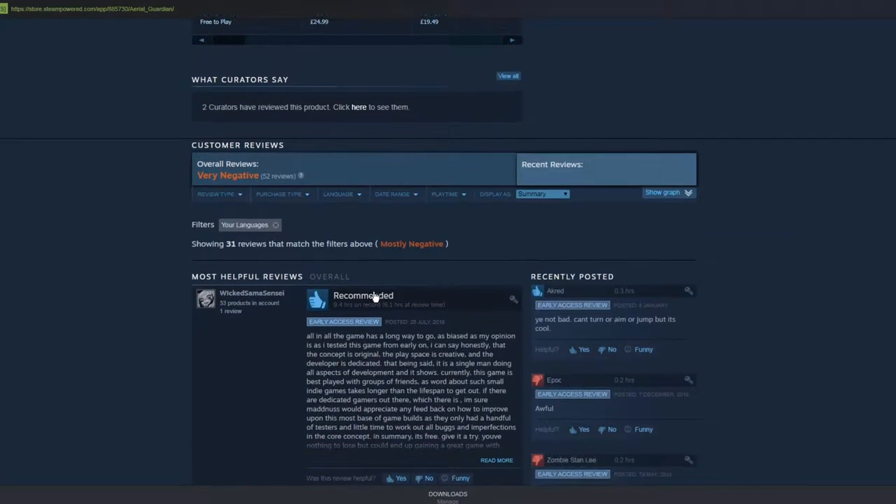
scroll(down, 3)
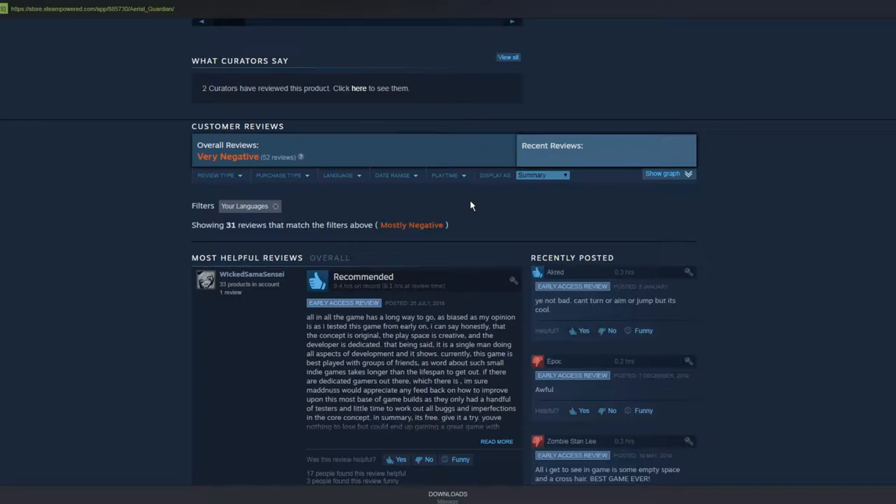
scroll(down, 3)
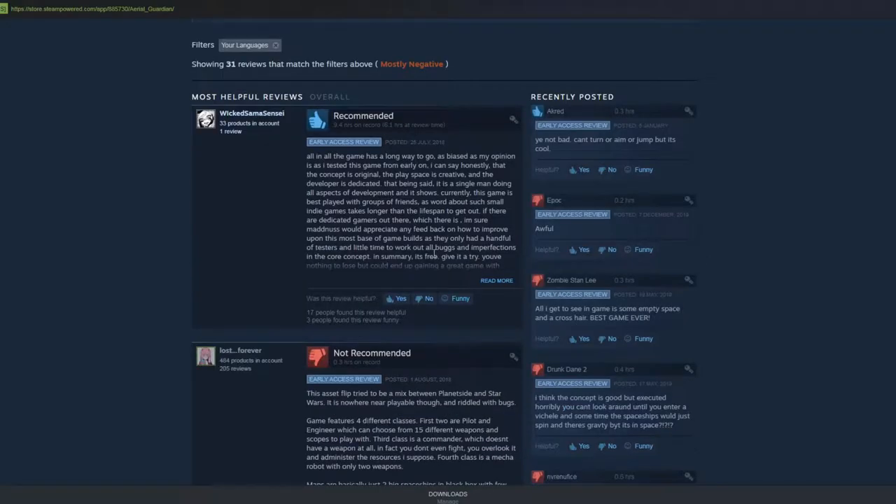
mouse_move(565, 150)
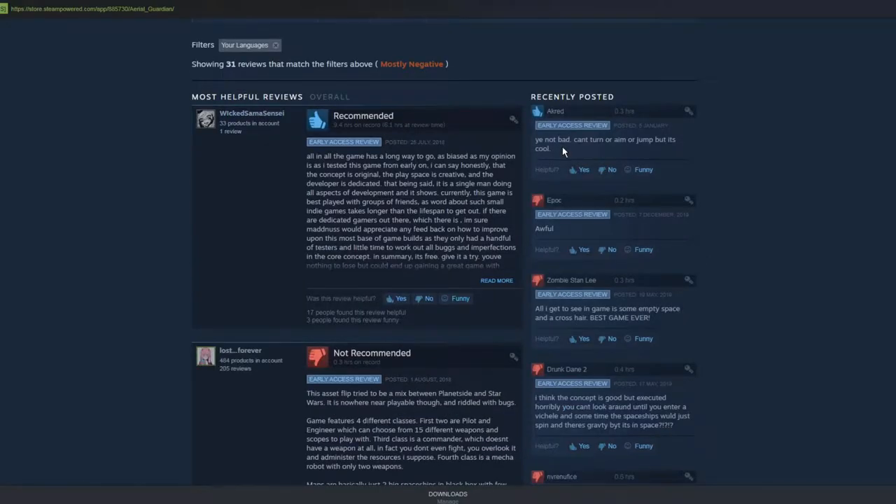
mouse_move(664, 144)
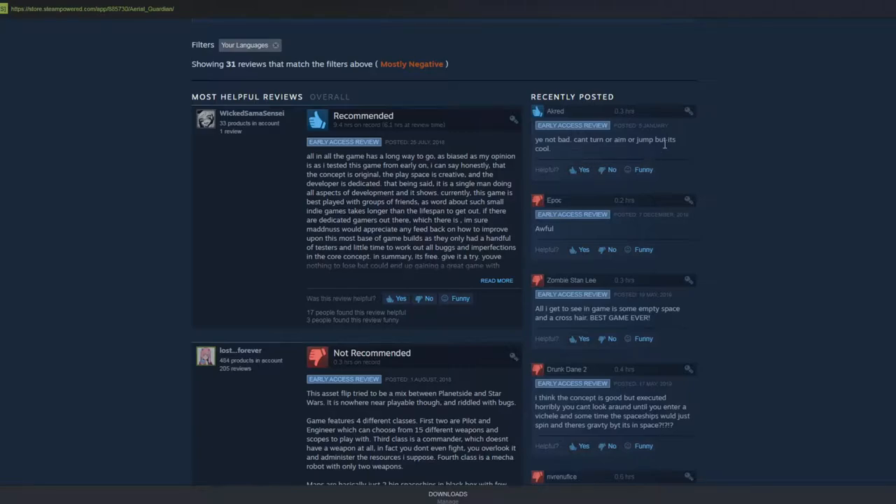
mouse_move(607, 143)
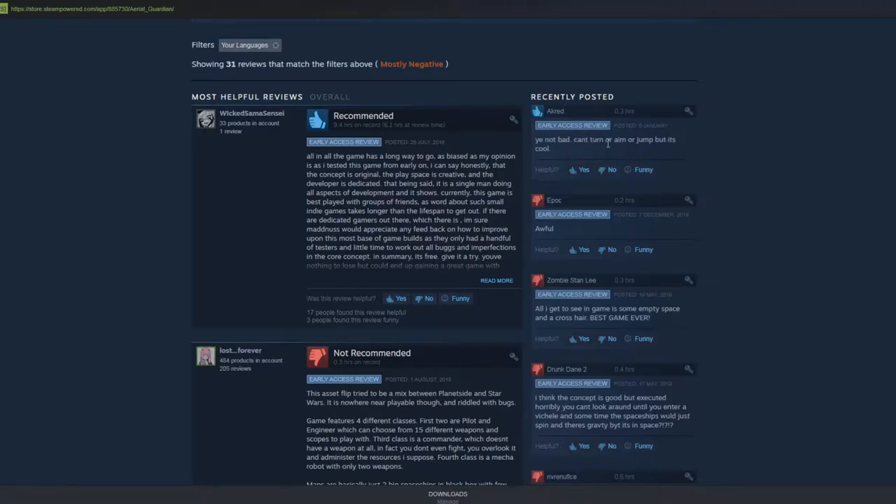
Select a recently posted review text and read on, returning to the reviews overview
drag(593, 140, 552, 148)
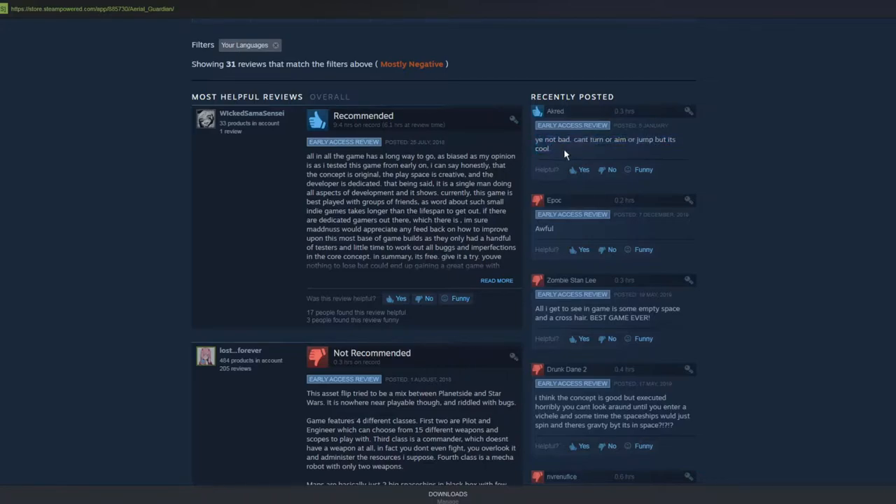
mouse_move(557, 158)
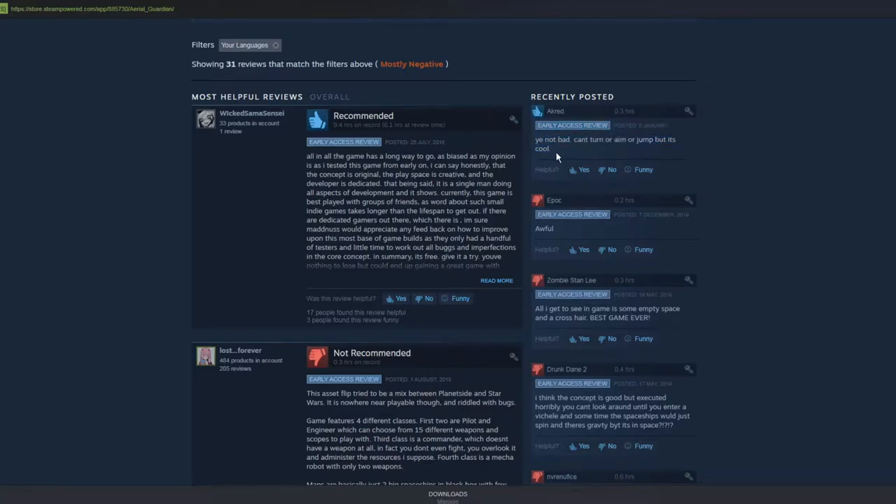
mouse_move(623, 158)
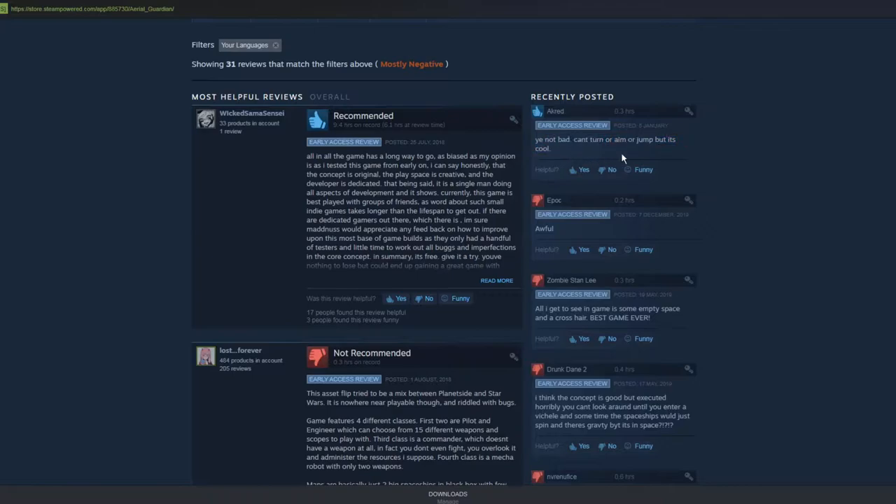
double_click(603, 143)
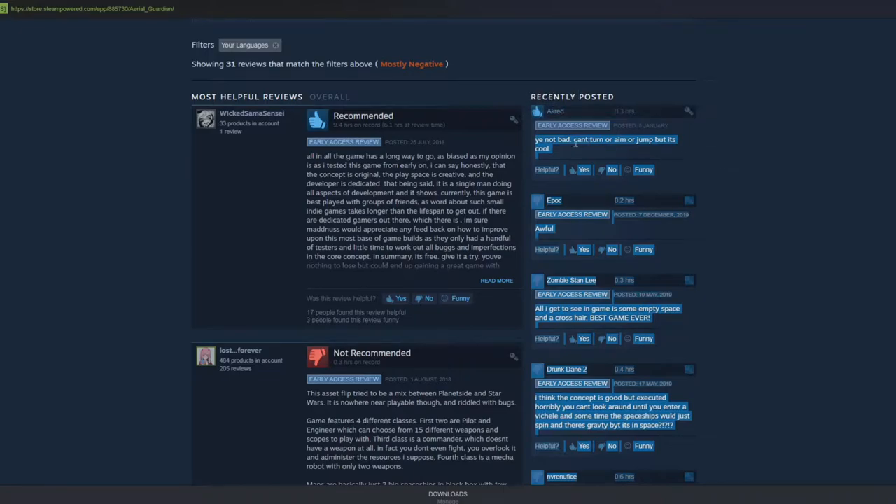
mouse_move(524, 181)
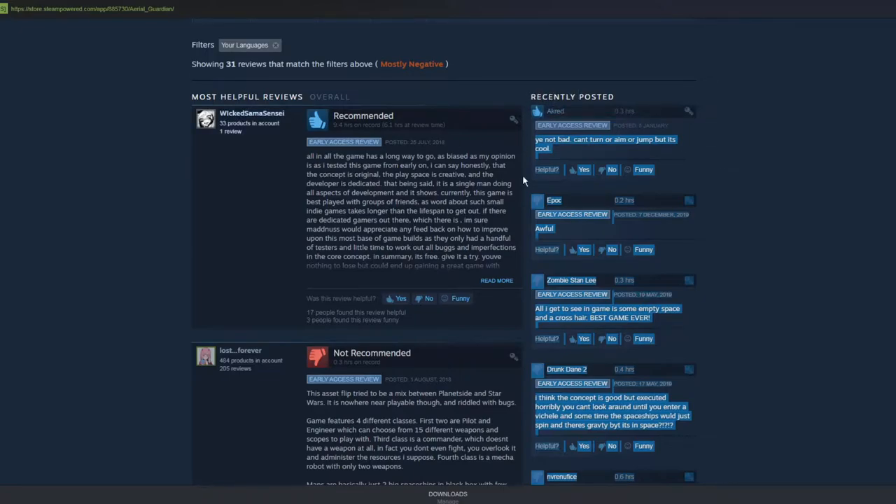
mouse_move(610, 158)
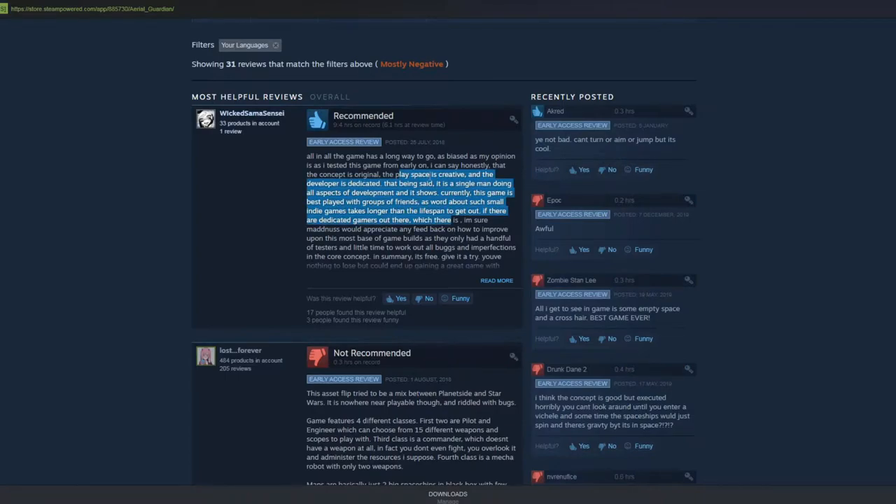
scroll(down, 3)
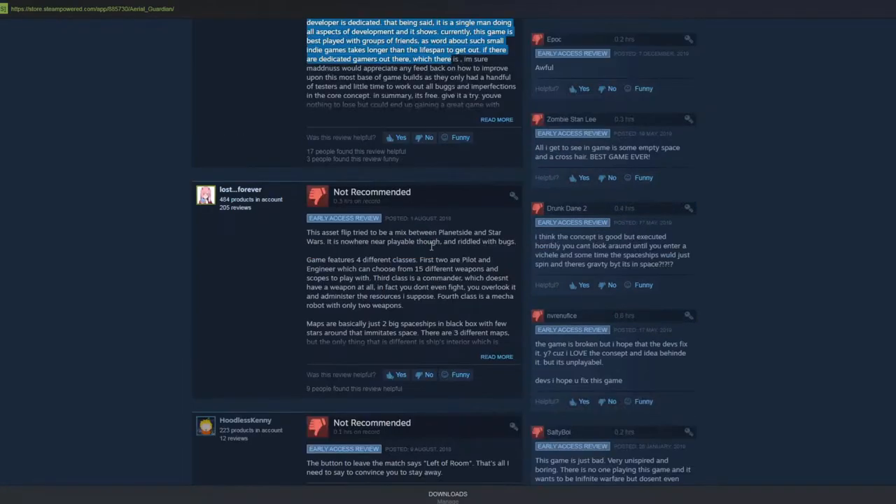
mouse_move(361, 242)
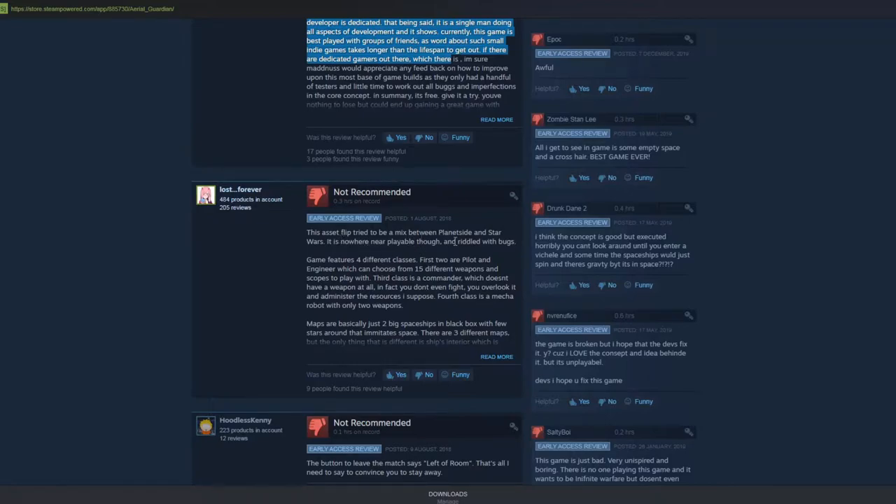
mouse_move(263, 223)
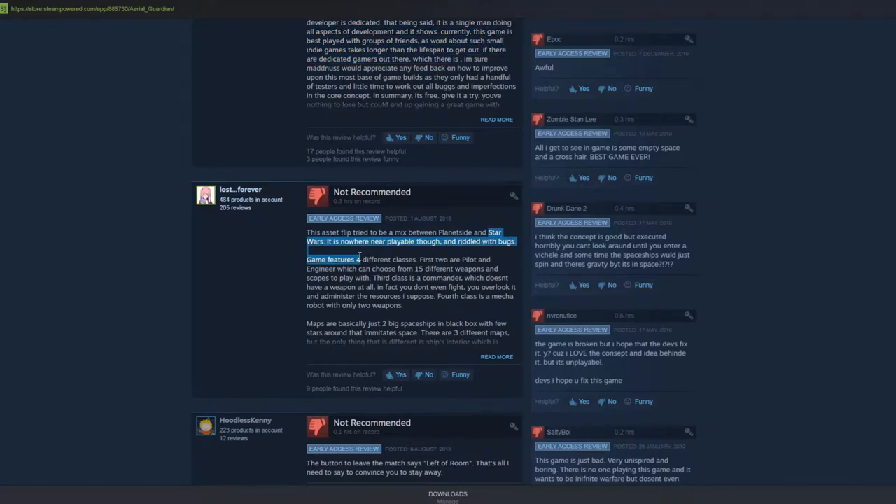
scroll(down, 3)
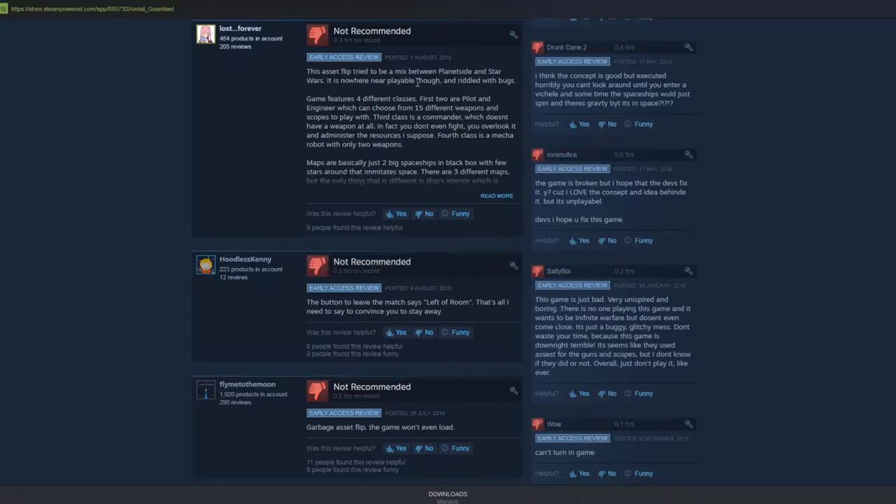
scroll(up, 3)
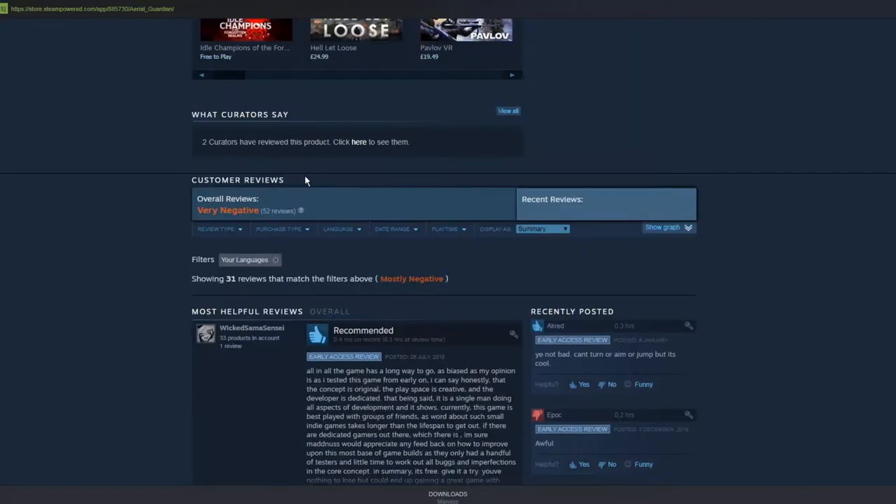
Install and launch Aerial Guardian via Play Game and the install dialog's Next
scroll(up, 3)
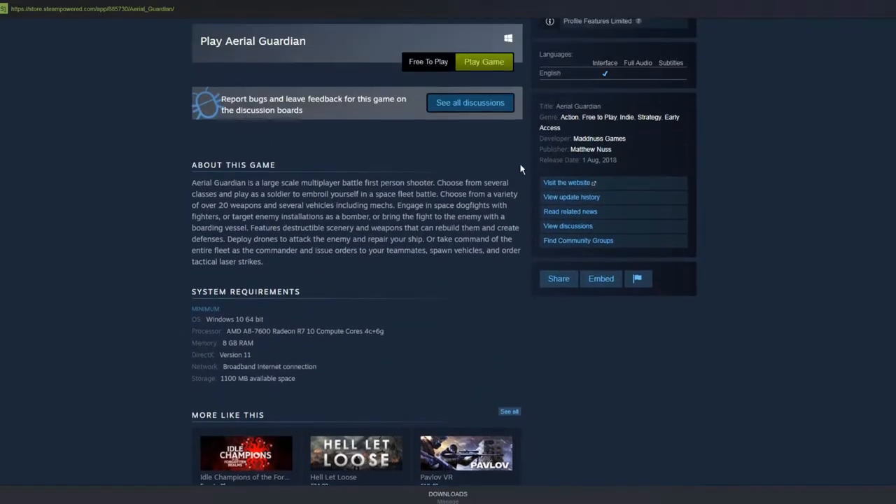
click(484, 62)
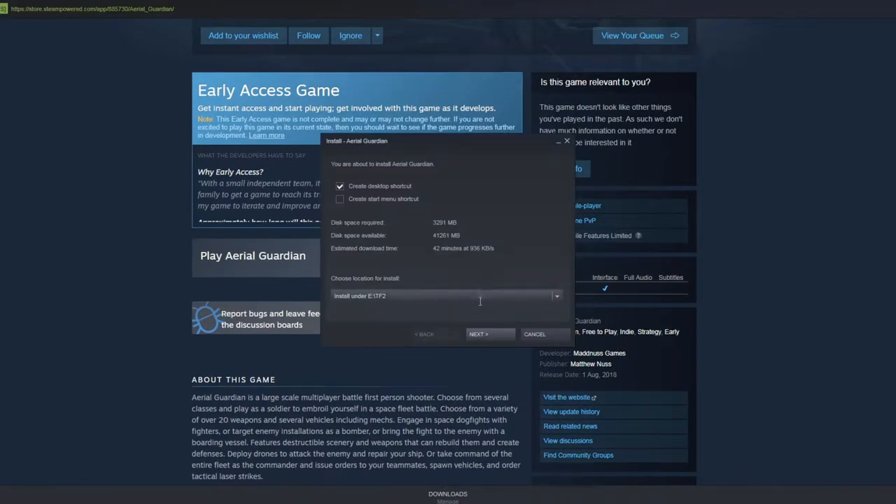
click(489, 334)
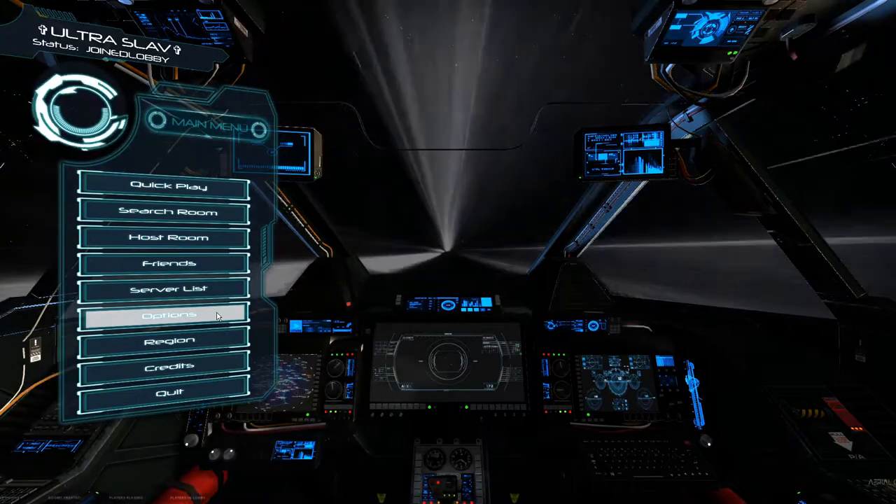
Adjust a setting slider in Aerial Guardian's Options menu
click(168, 313)
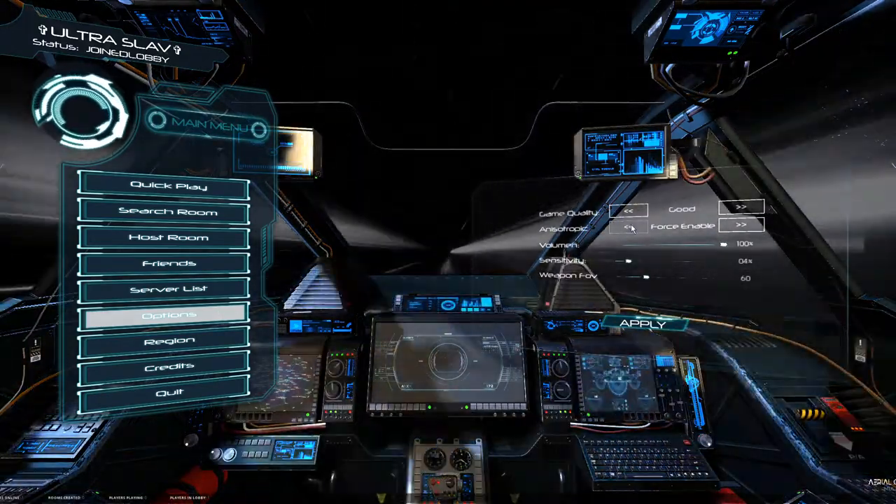
drag(728, 244, 624, 244)
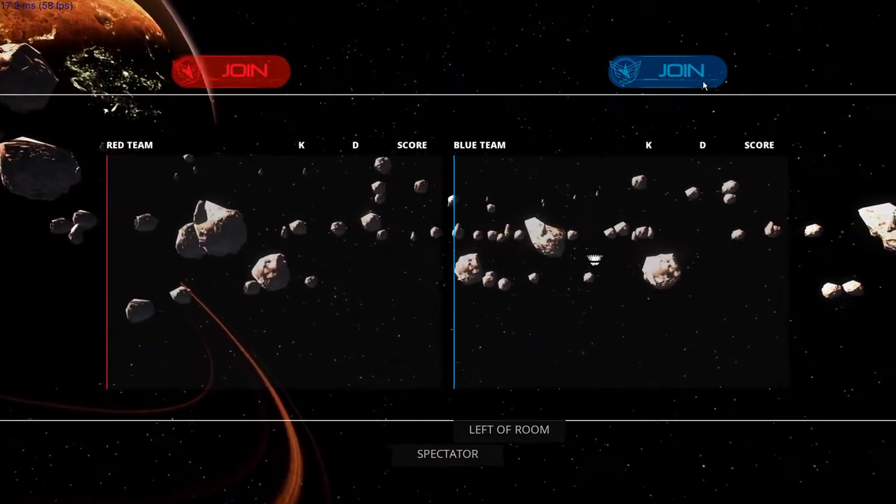
Join the blue team and browse the soldier classes, settling on Pilot
click(679, 70)
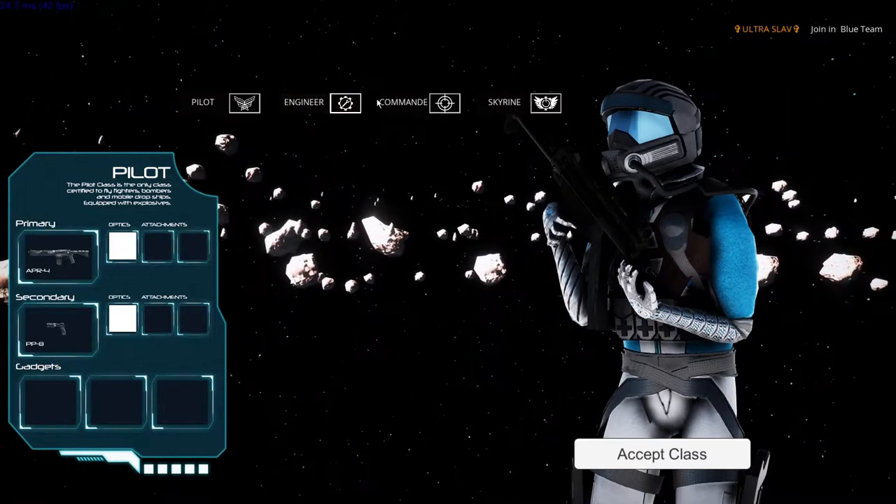
click(318, 103)
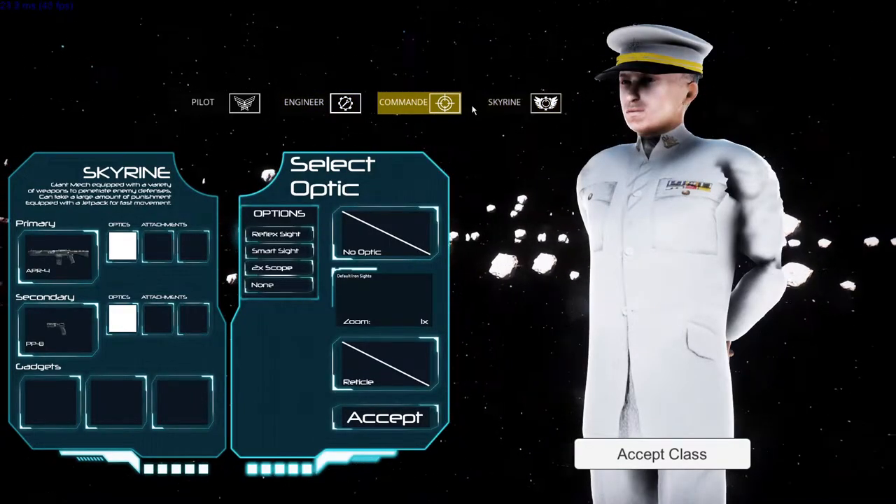
mouse_move(727, 277)
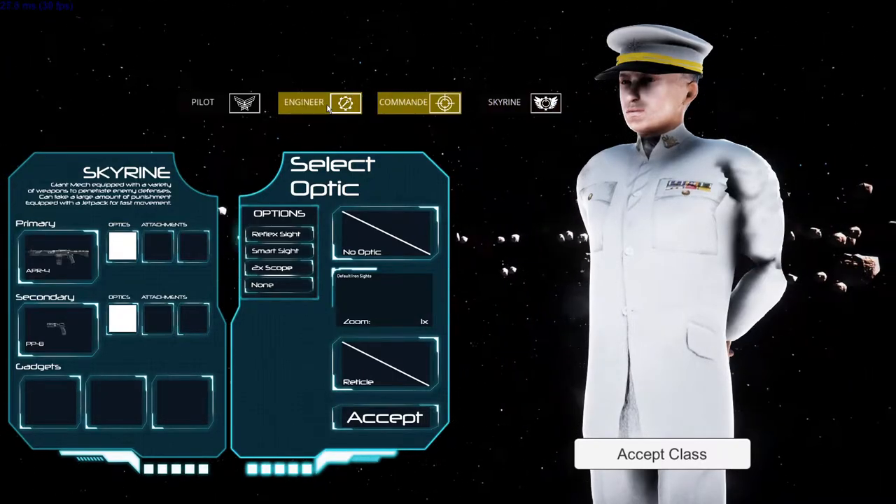
click(203, 103)
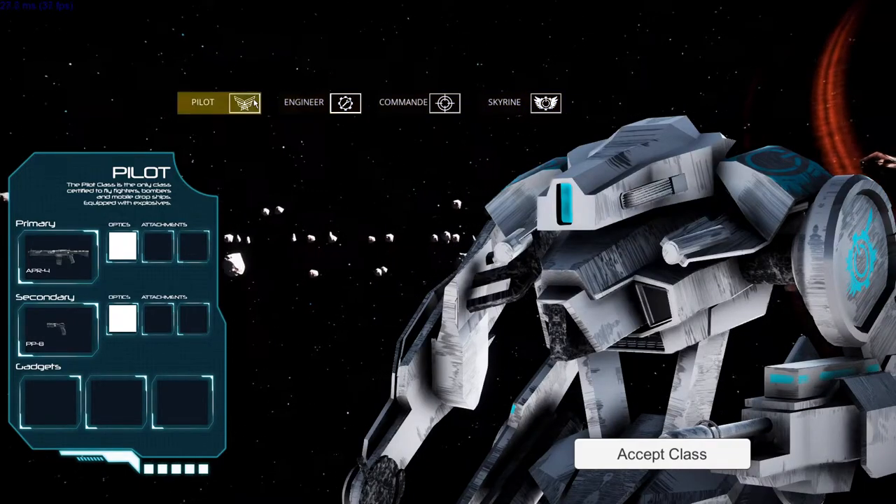
click(302, 102)
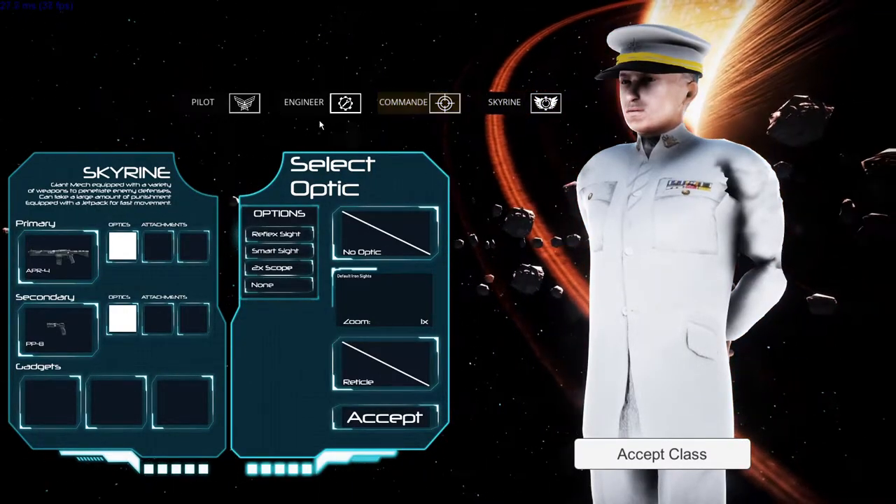
click(203, 102)
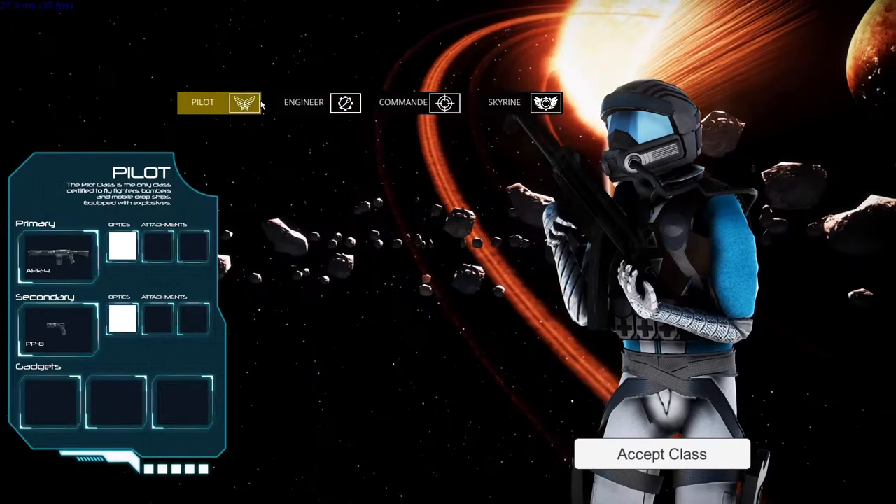
Equip the Smart Sight optic on the primary rifle and accept the Pilot class
click(121, 246)
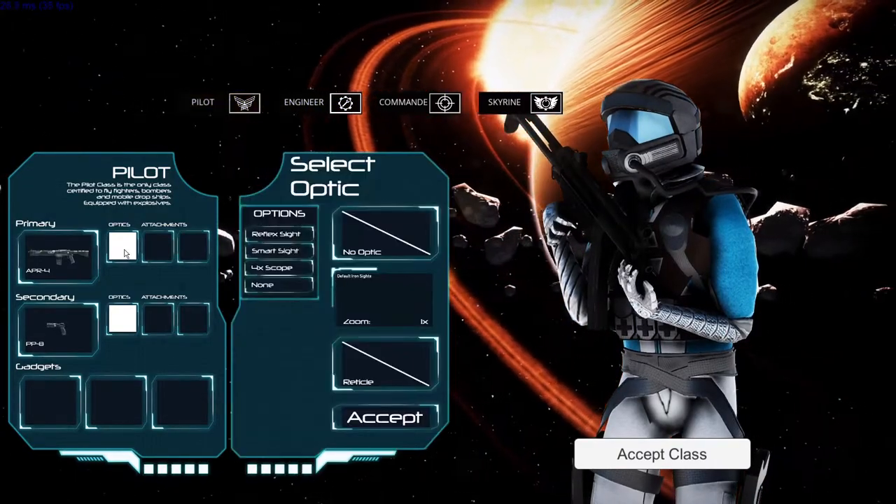
click(271, 268)
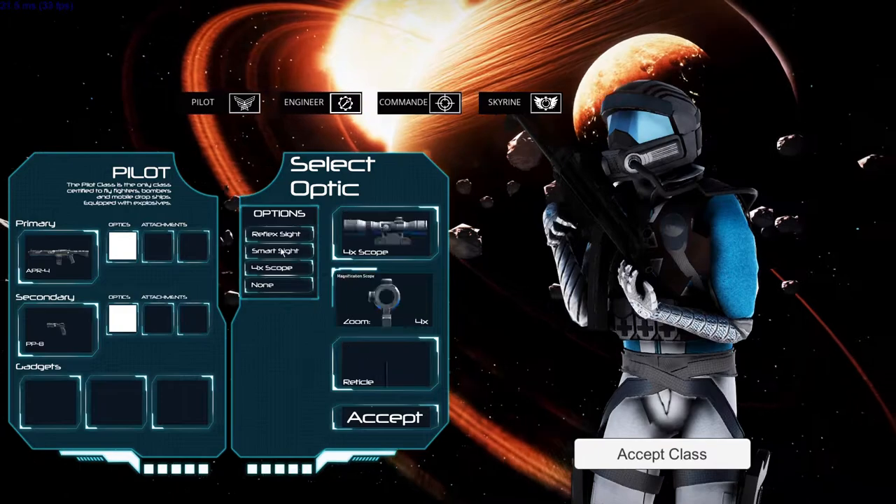
click(263, 285)
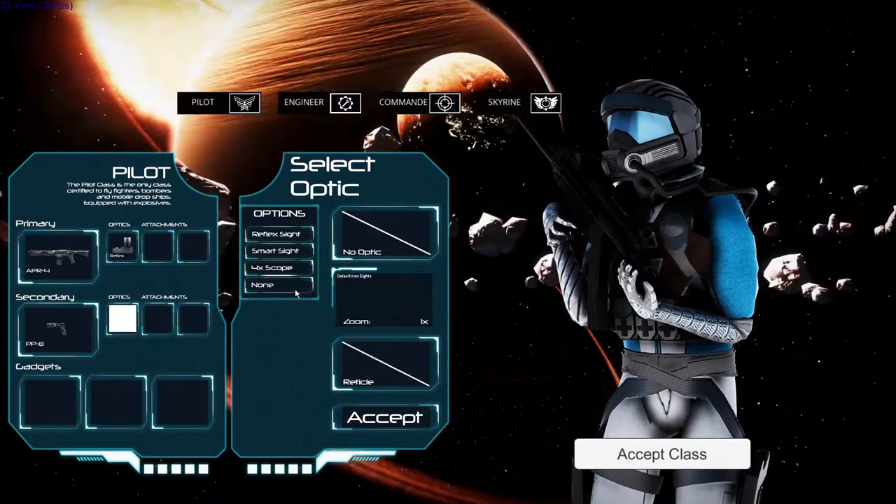
click(277, 250)
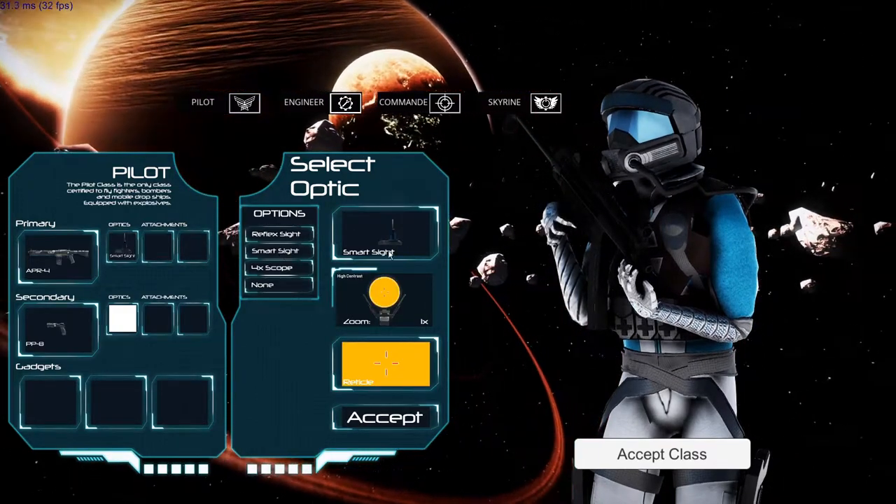
click(263, 284)
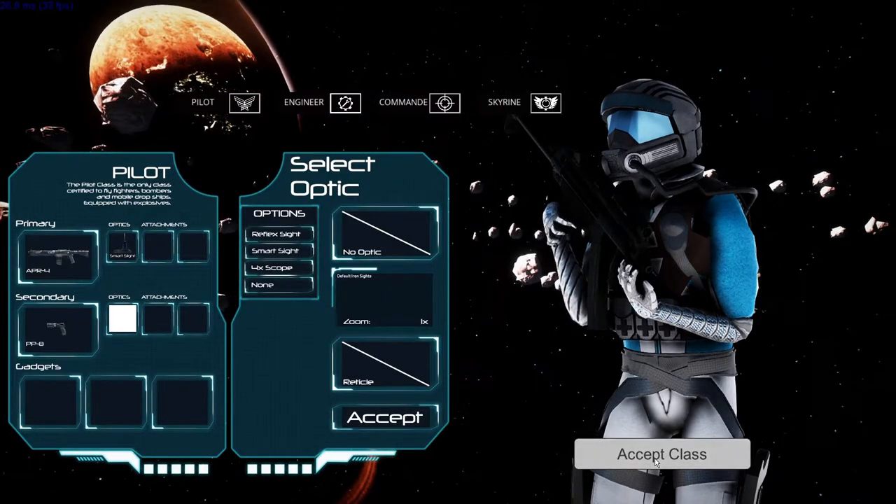
click(661, 454)
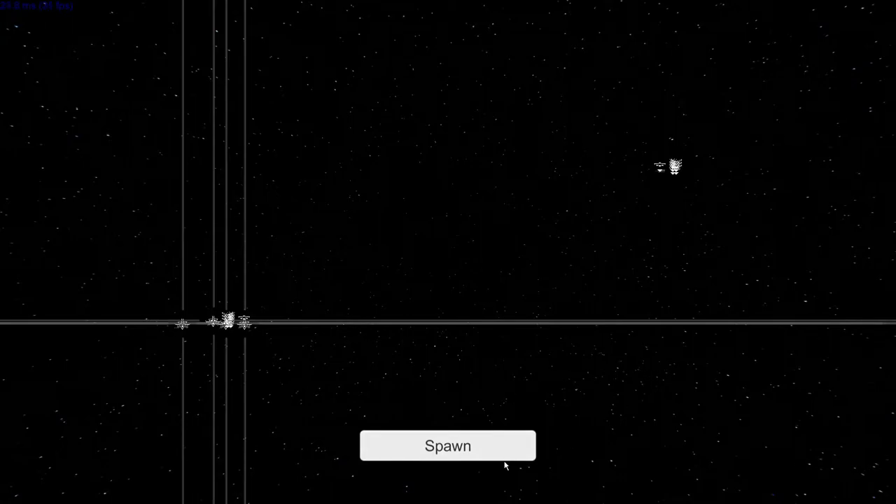
Spawn into the space battle and fire at the asteroid field
click(448, 446)
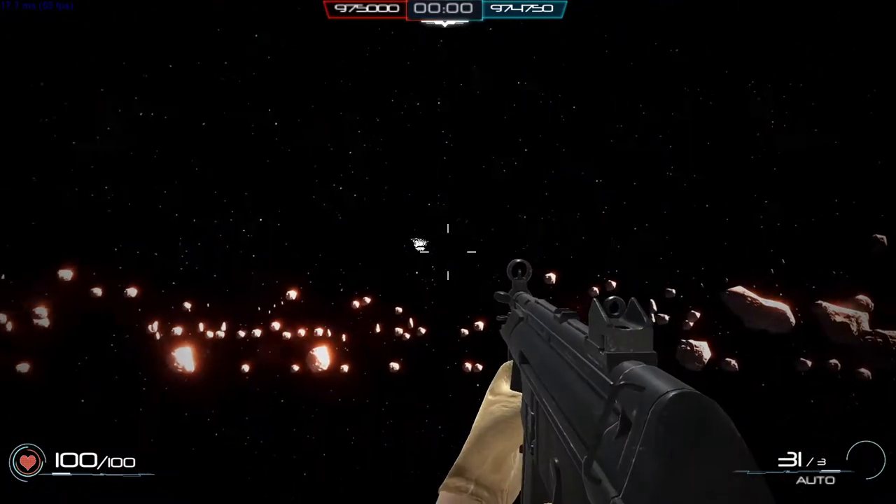
click(448, 253)
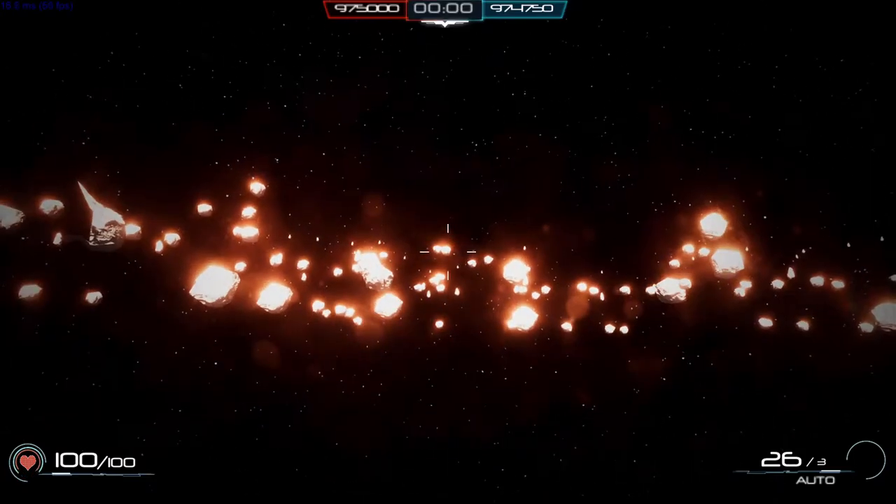
click(448, 252)
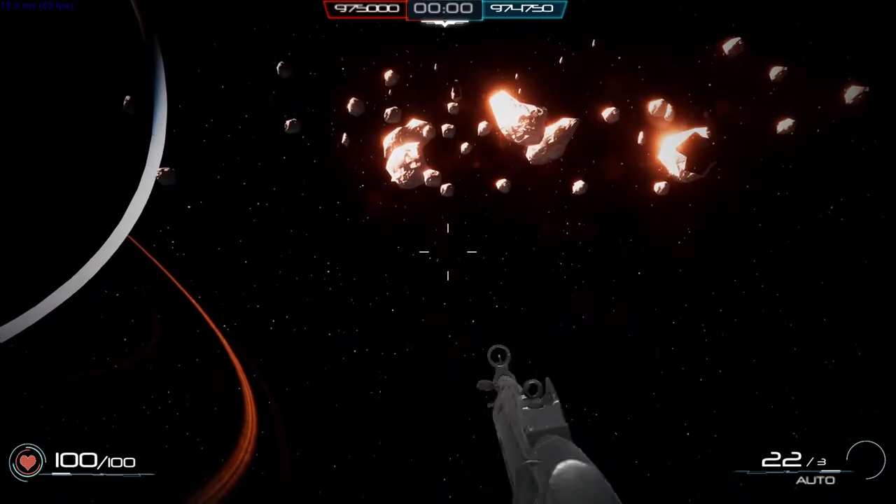
click(448, 260)
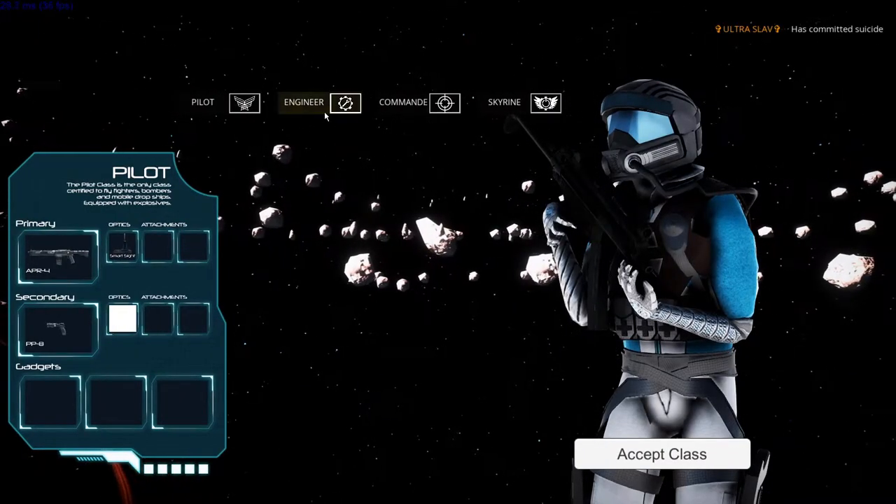
Accept the class, respawn and fire at the distant ships
click(318, 102)
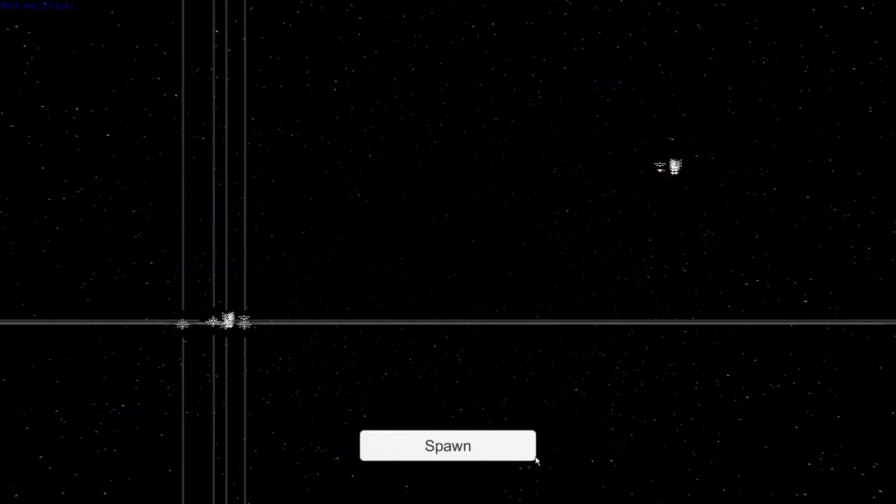
click(448, 446)
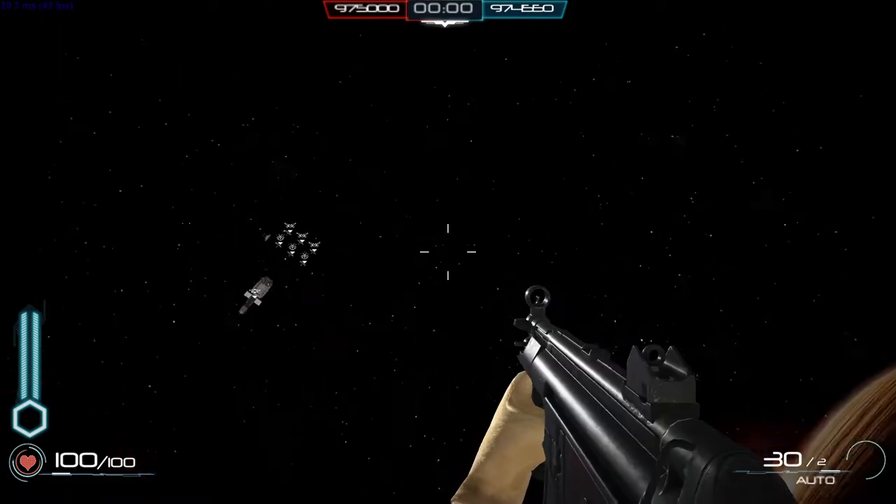
click(449, 252)
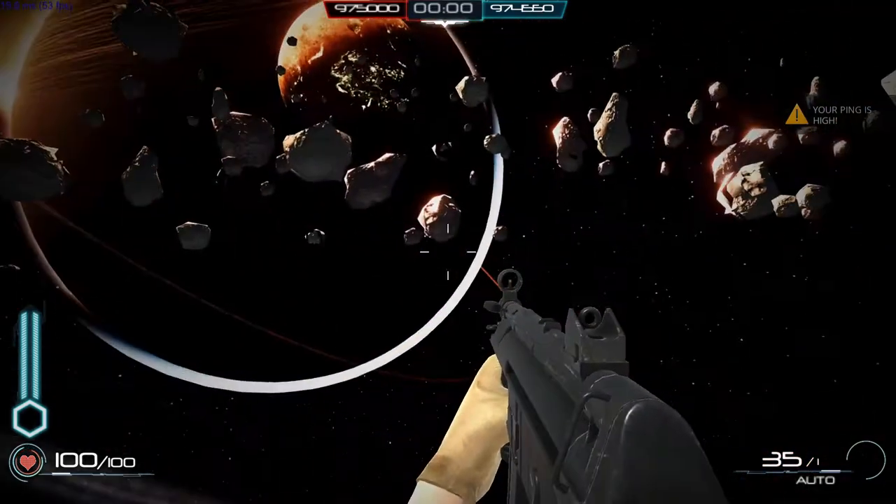
Switch to the Engineer class and spawn again among the asteroids
key(Escape)
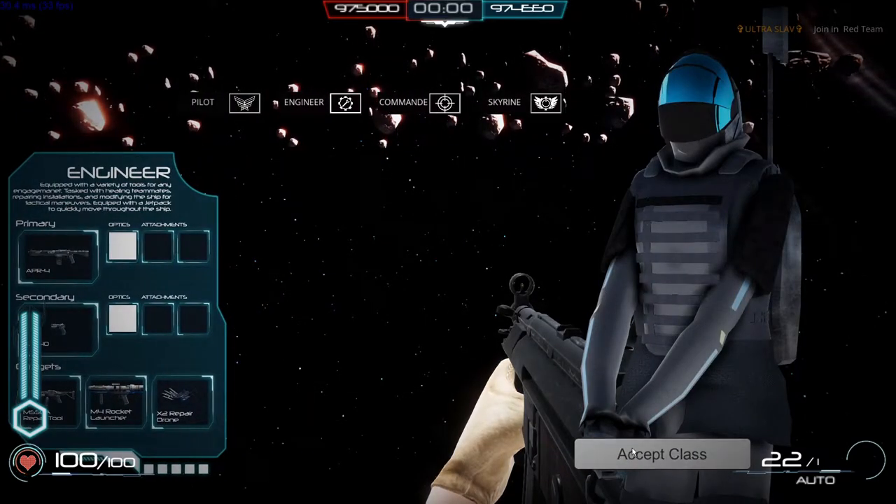
click(657, 453)
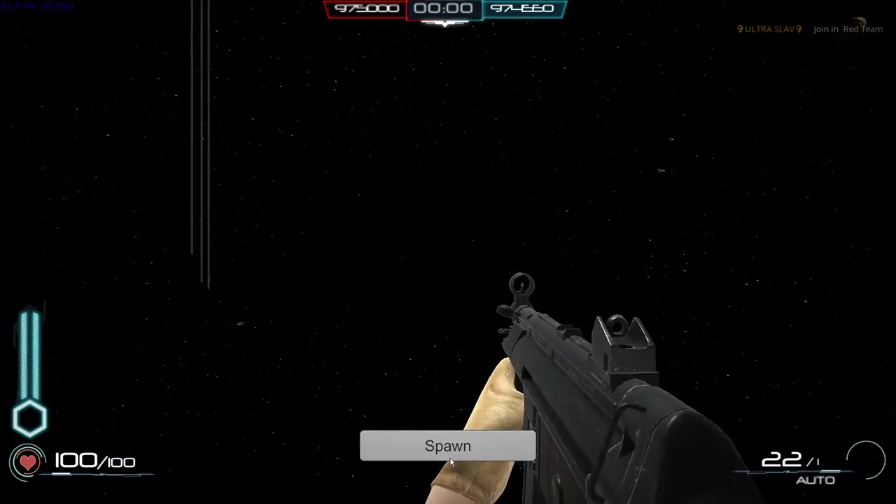
click(447, 447)
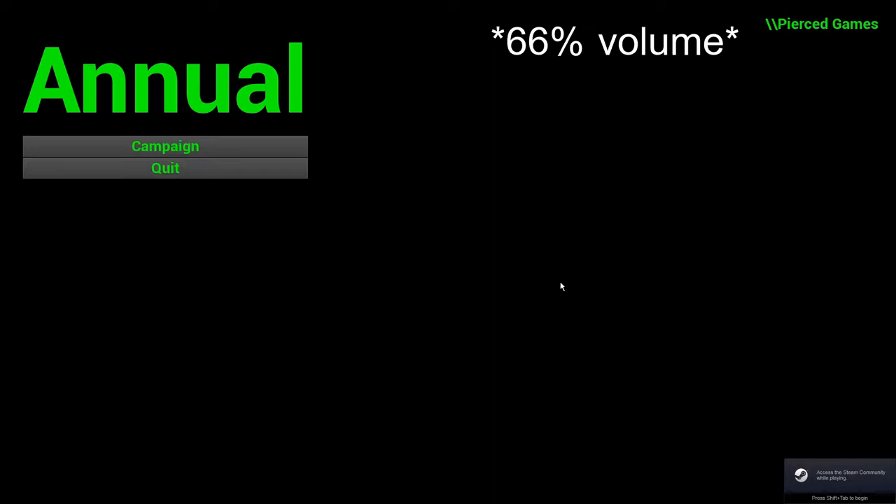
mouse_move(527, 292)
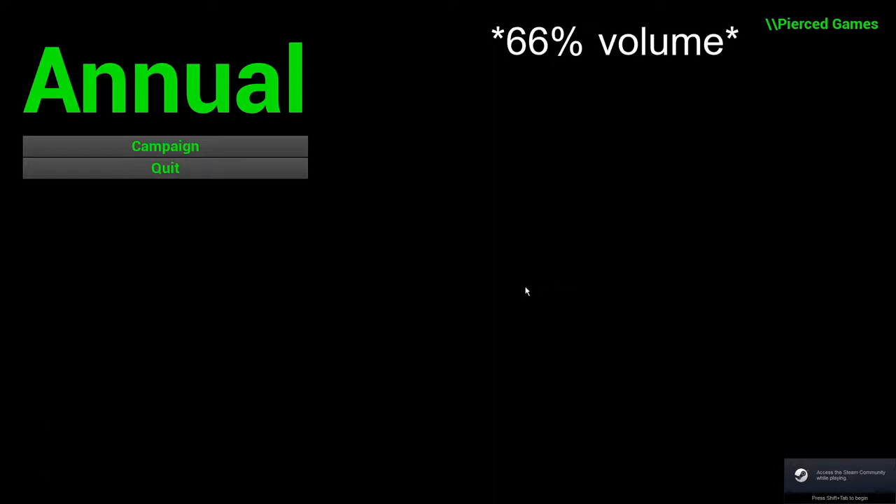
Start the Annual campaign and walk up to the green terminal in the opening room
click(165, 147)
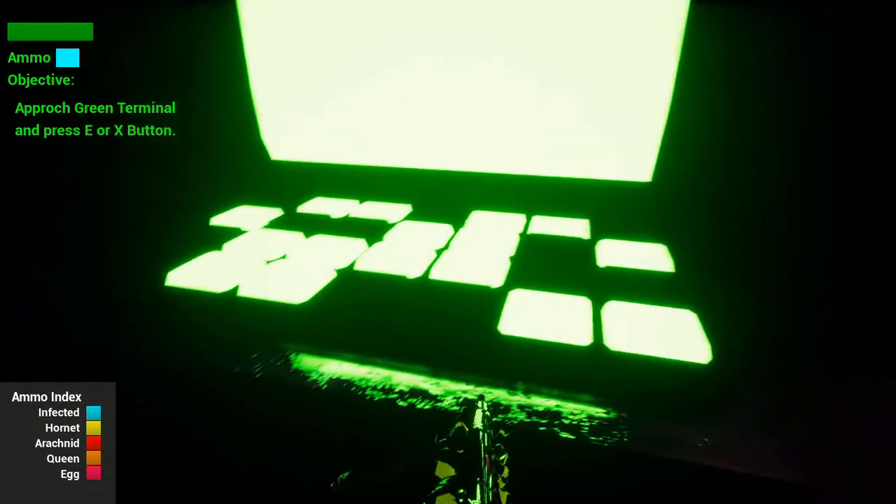
Interact with the green terminal to bring up Epsilon's greeting and controls list
key(e)
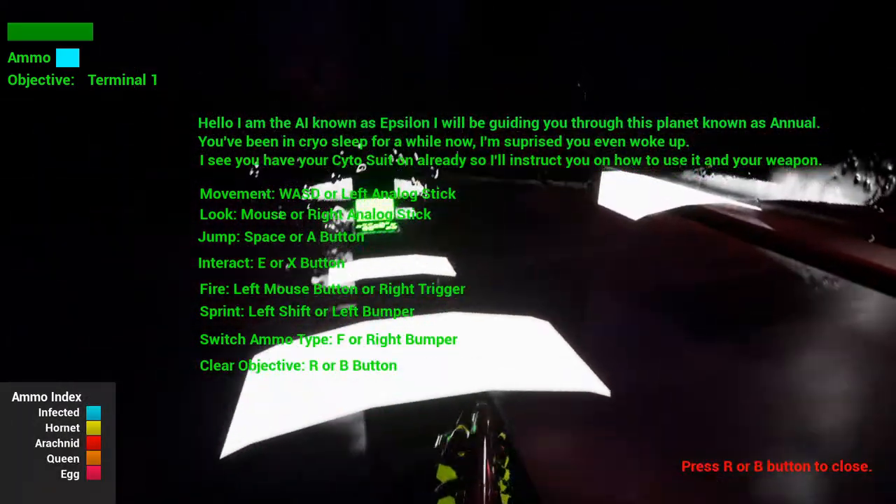
Close Epsilon's message and head outside toward the three outposts
key(r)
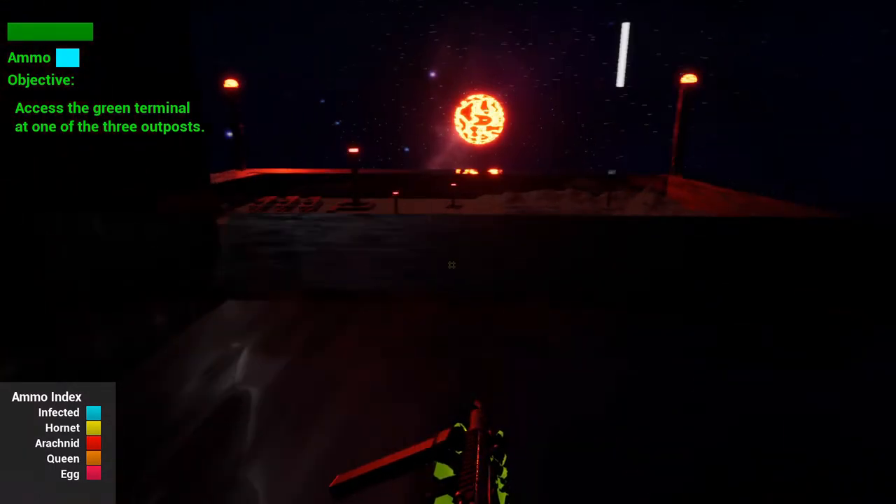
mouse_move(452, 265)
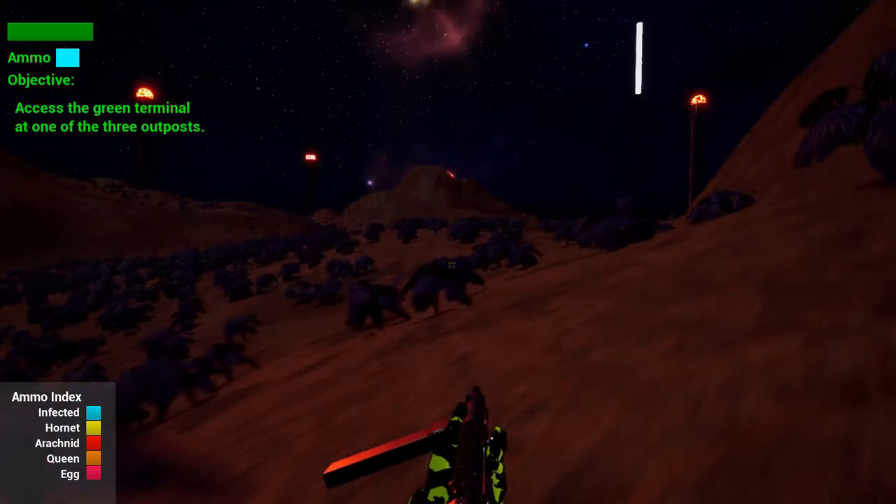
mouse_move(448, 266)
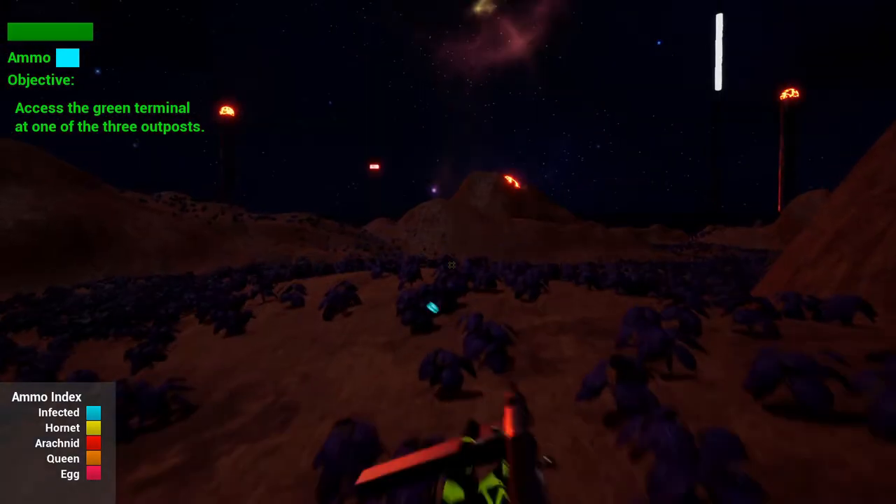
mouse_move(448, 265)
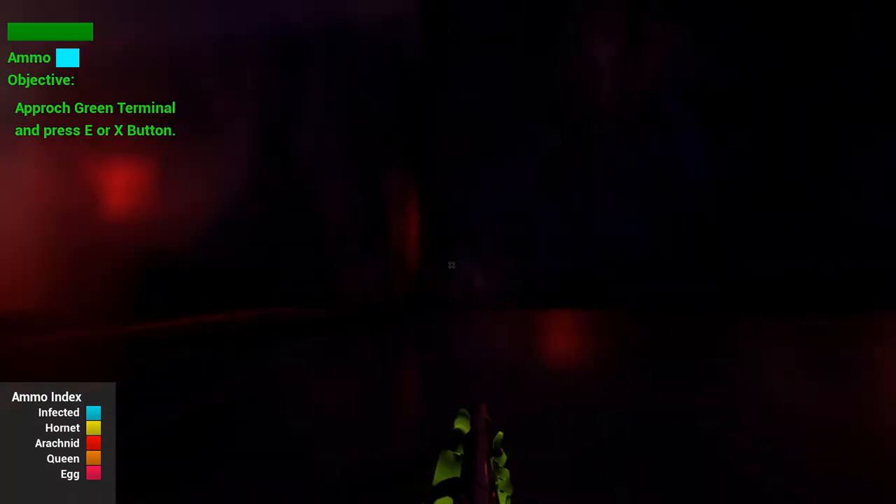
mouse_move(448, 265)
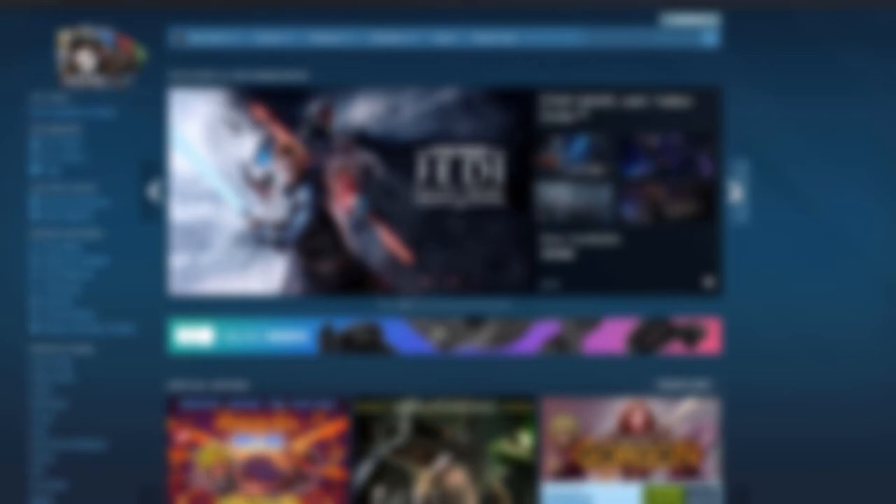
Advance the Steam store's featured carousel to look over the highlighted games
click(739, 189)
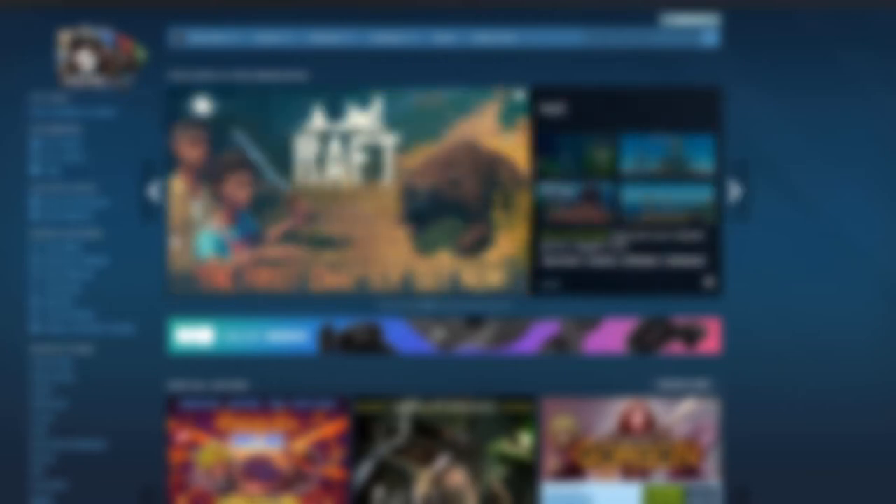